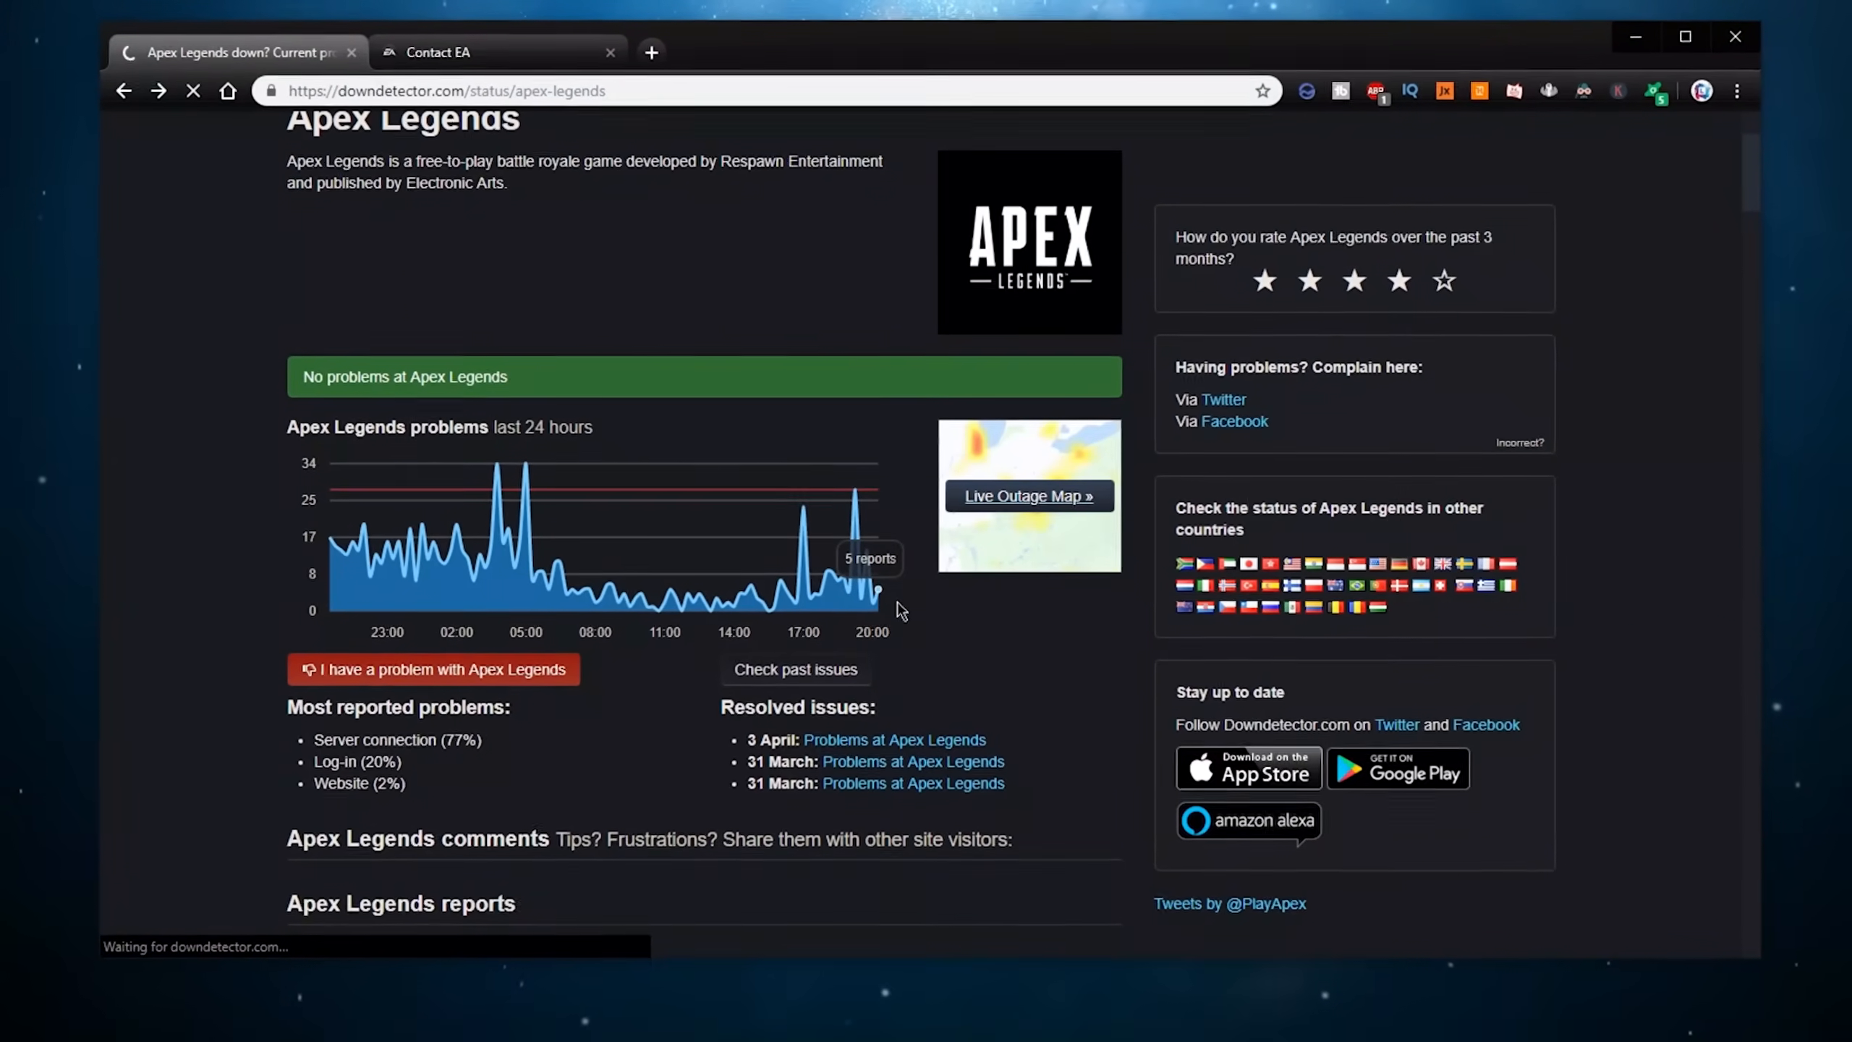
Check the Apex Legends status page and live outage map, then minimize Chrome
click(1027, 495)
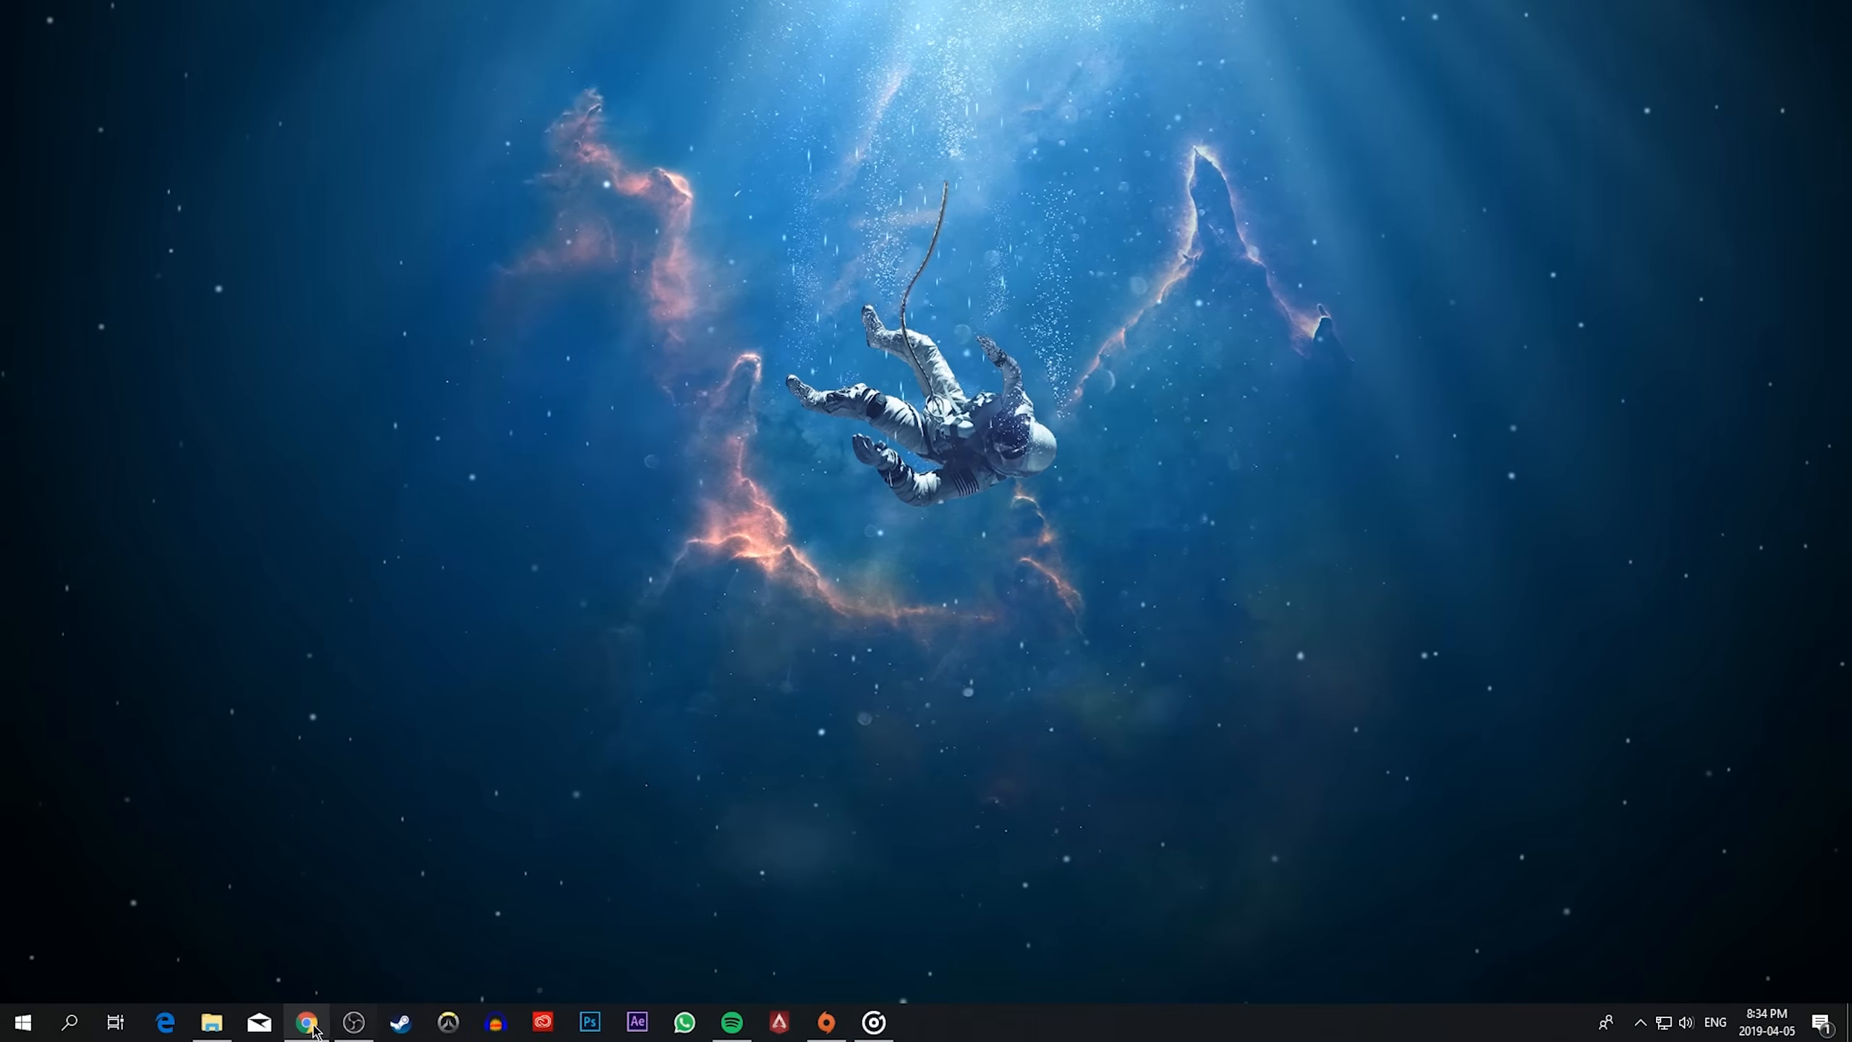
Restore Chrome from the taskbar and return to the Apex Legends status page
click(307, 1022)
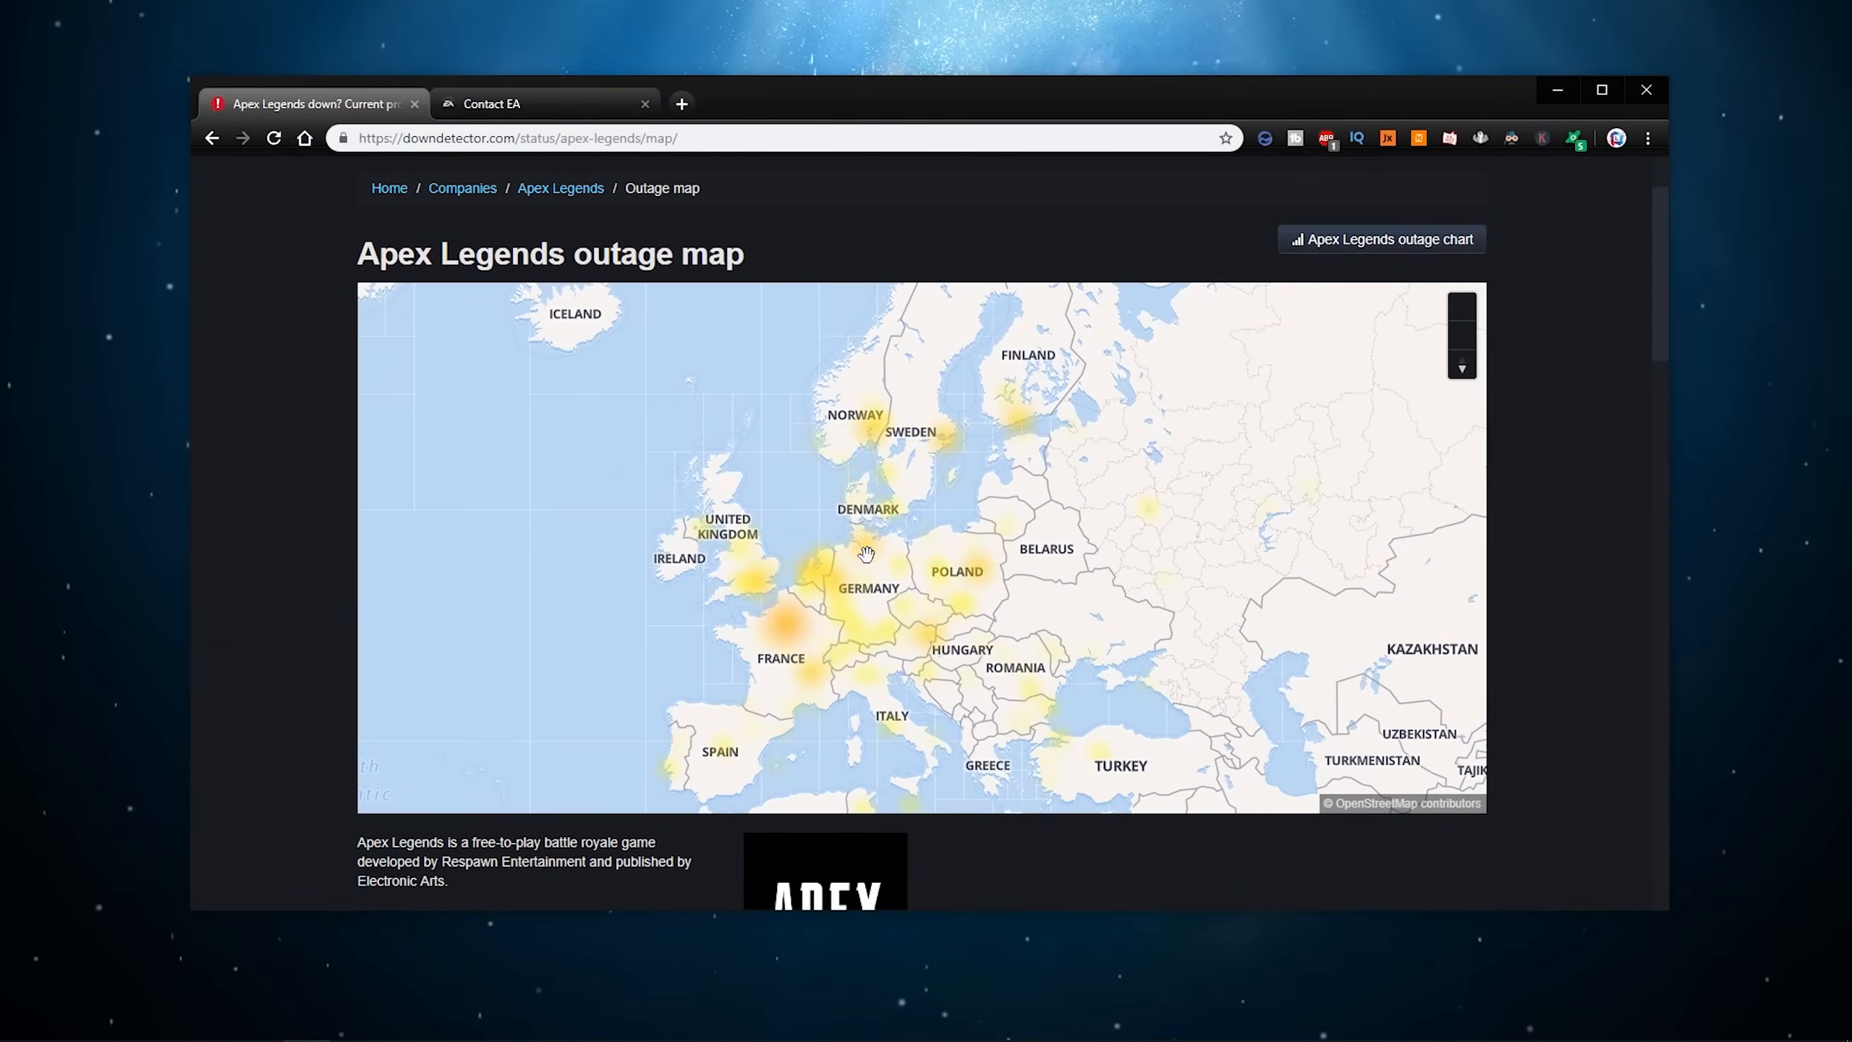
drag(865, 554, 929, 461)
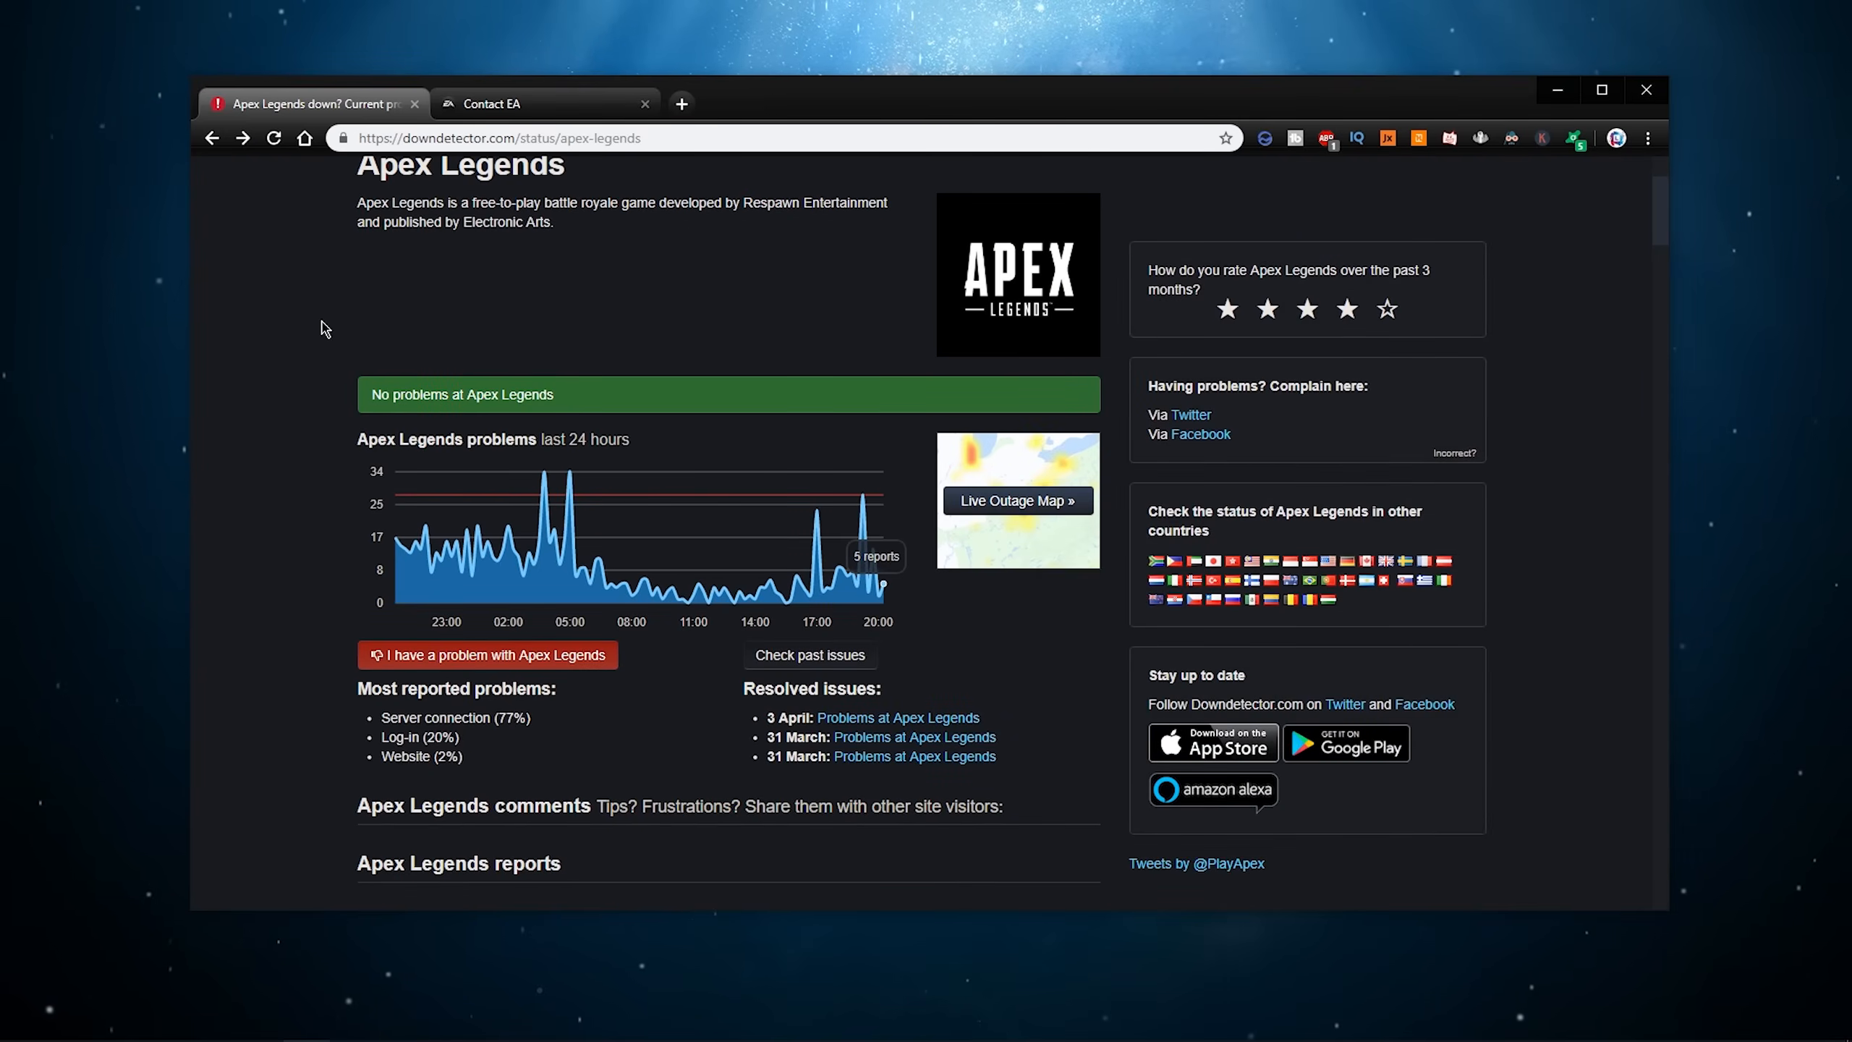
Switch to the Contact EA tab and scroll through the Apex Legends case information form
click(543, 103)
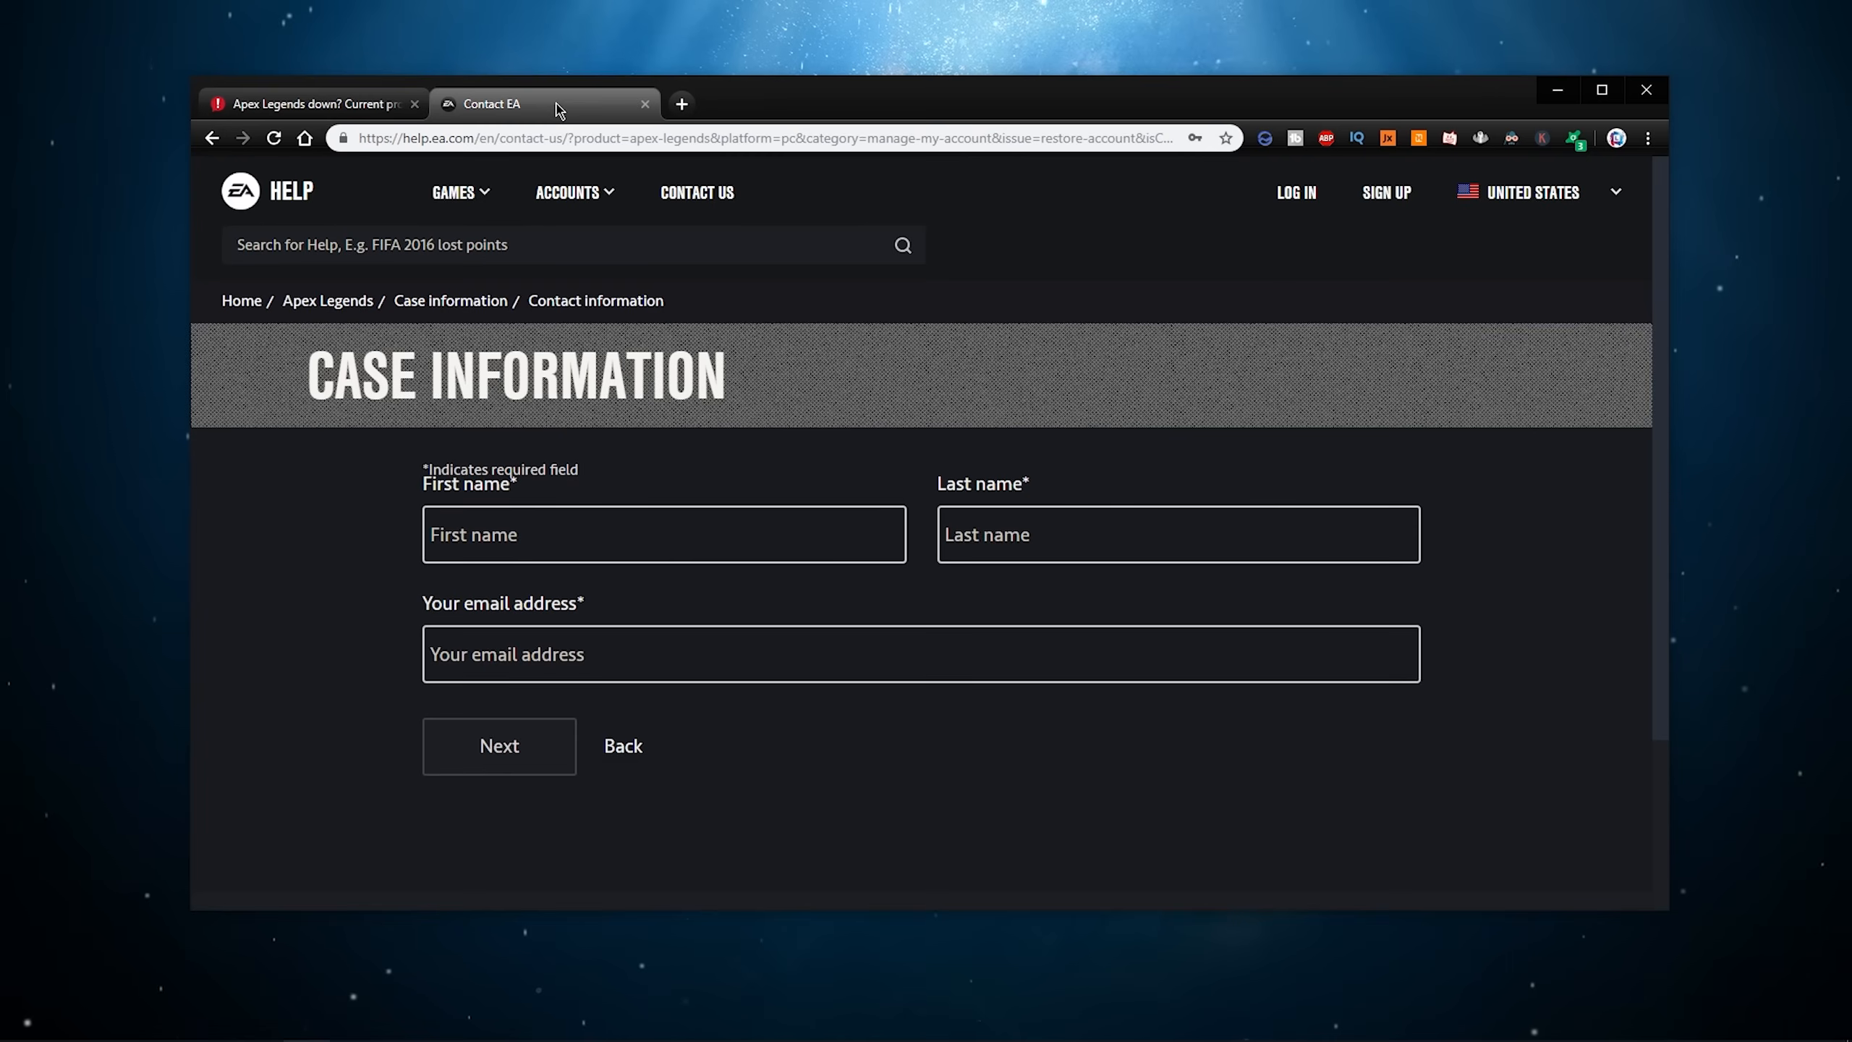
scroll(down, 3)
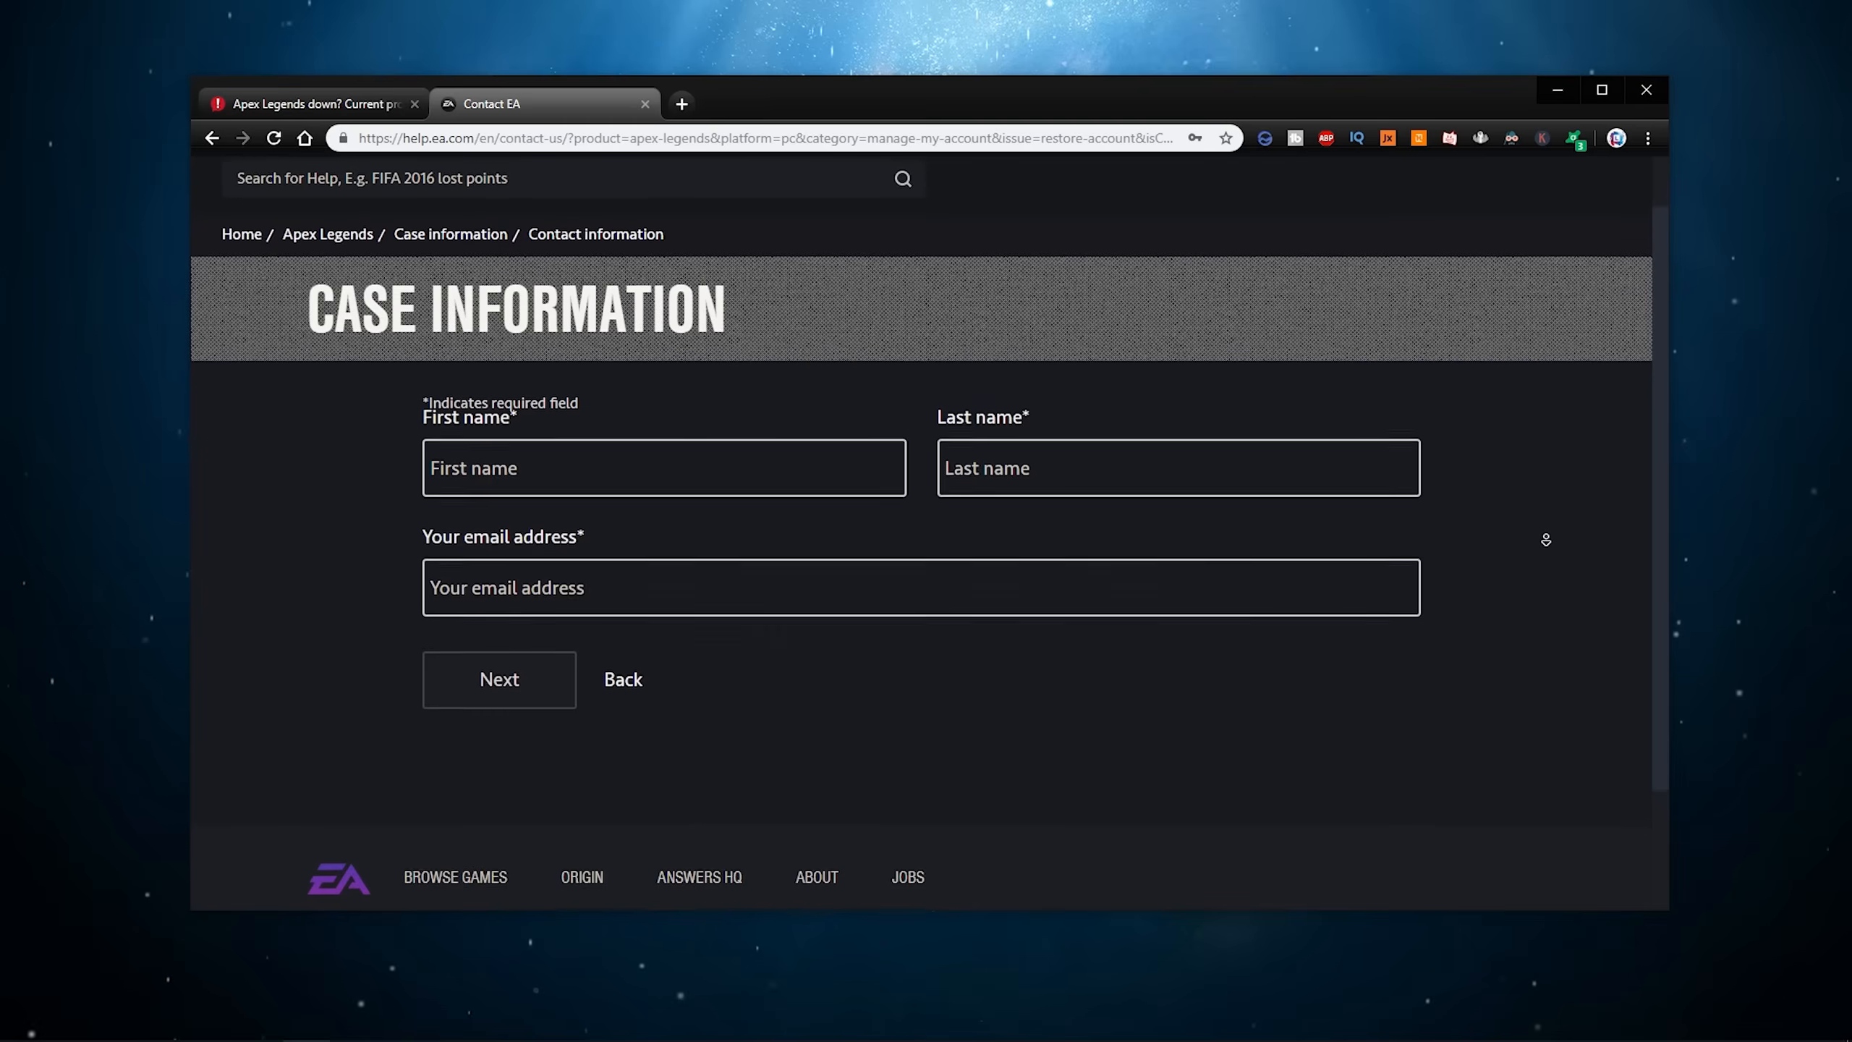
scroll(down, 3)
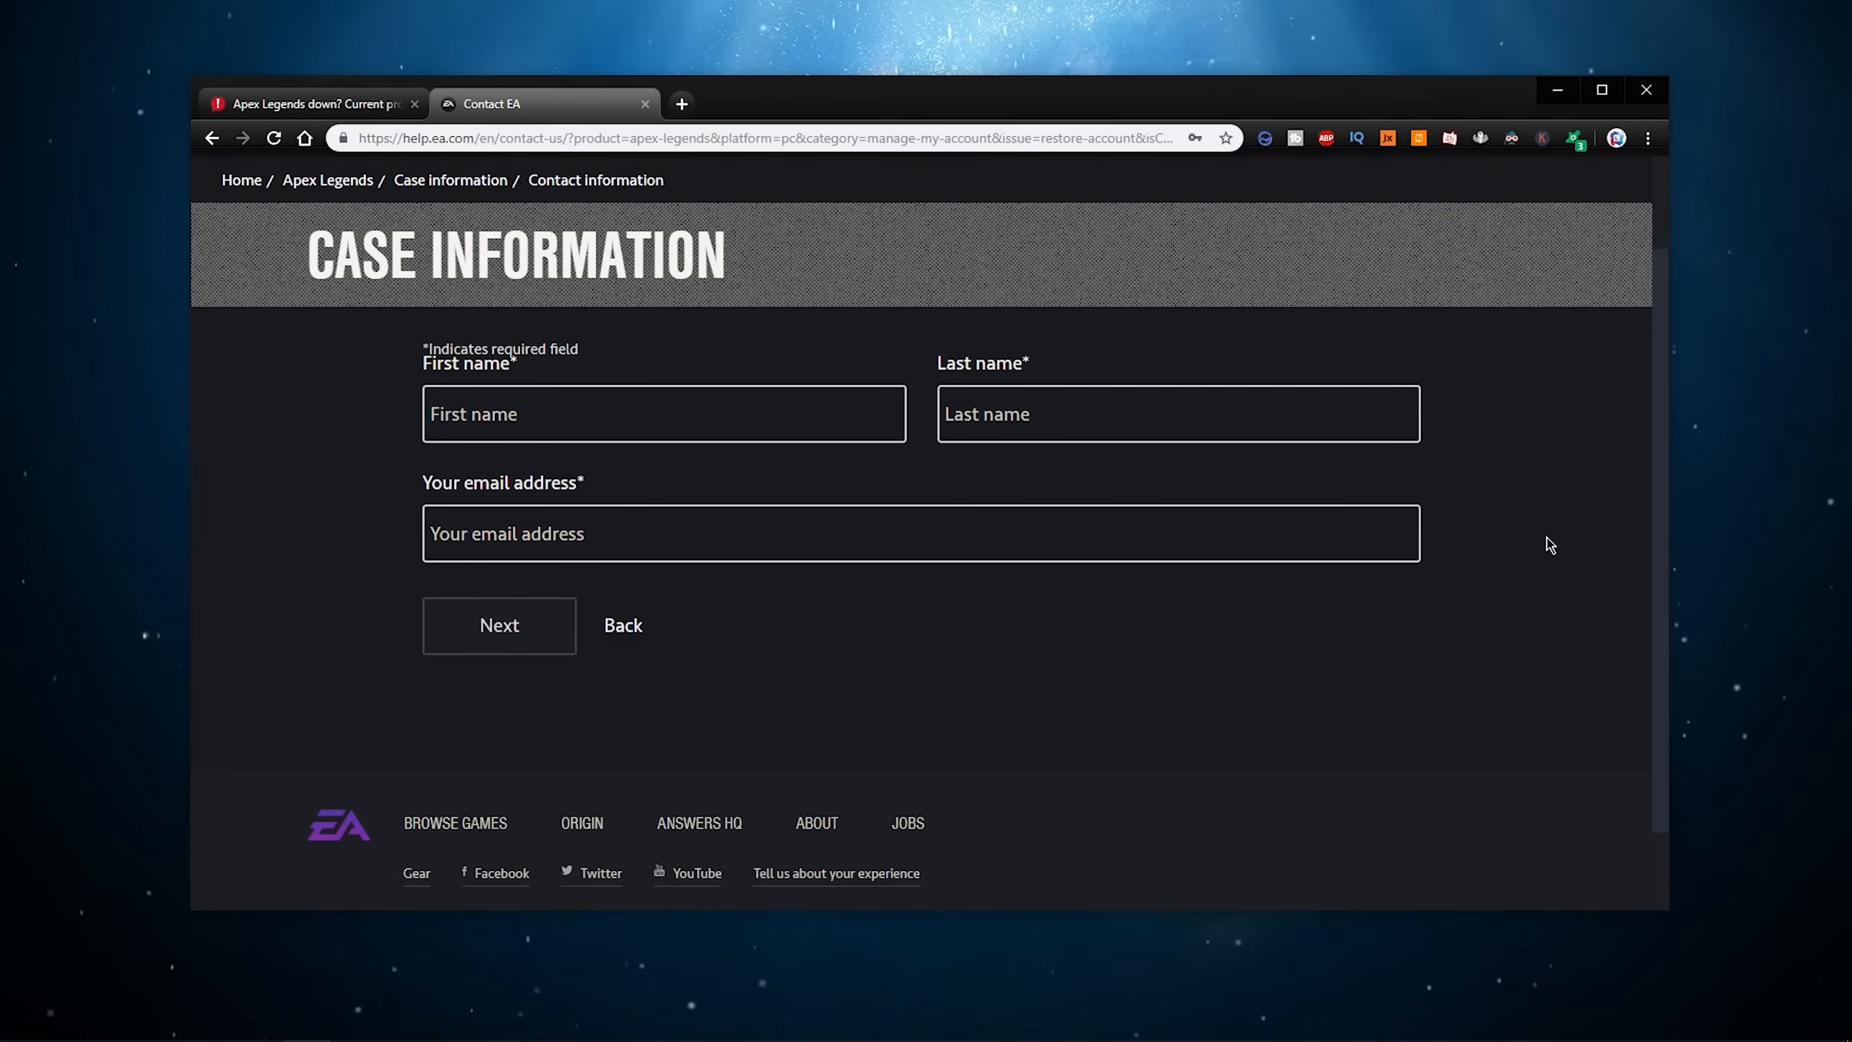
scroll(down, 3)
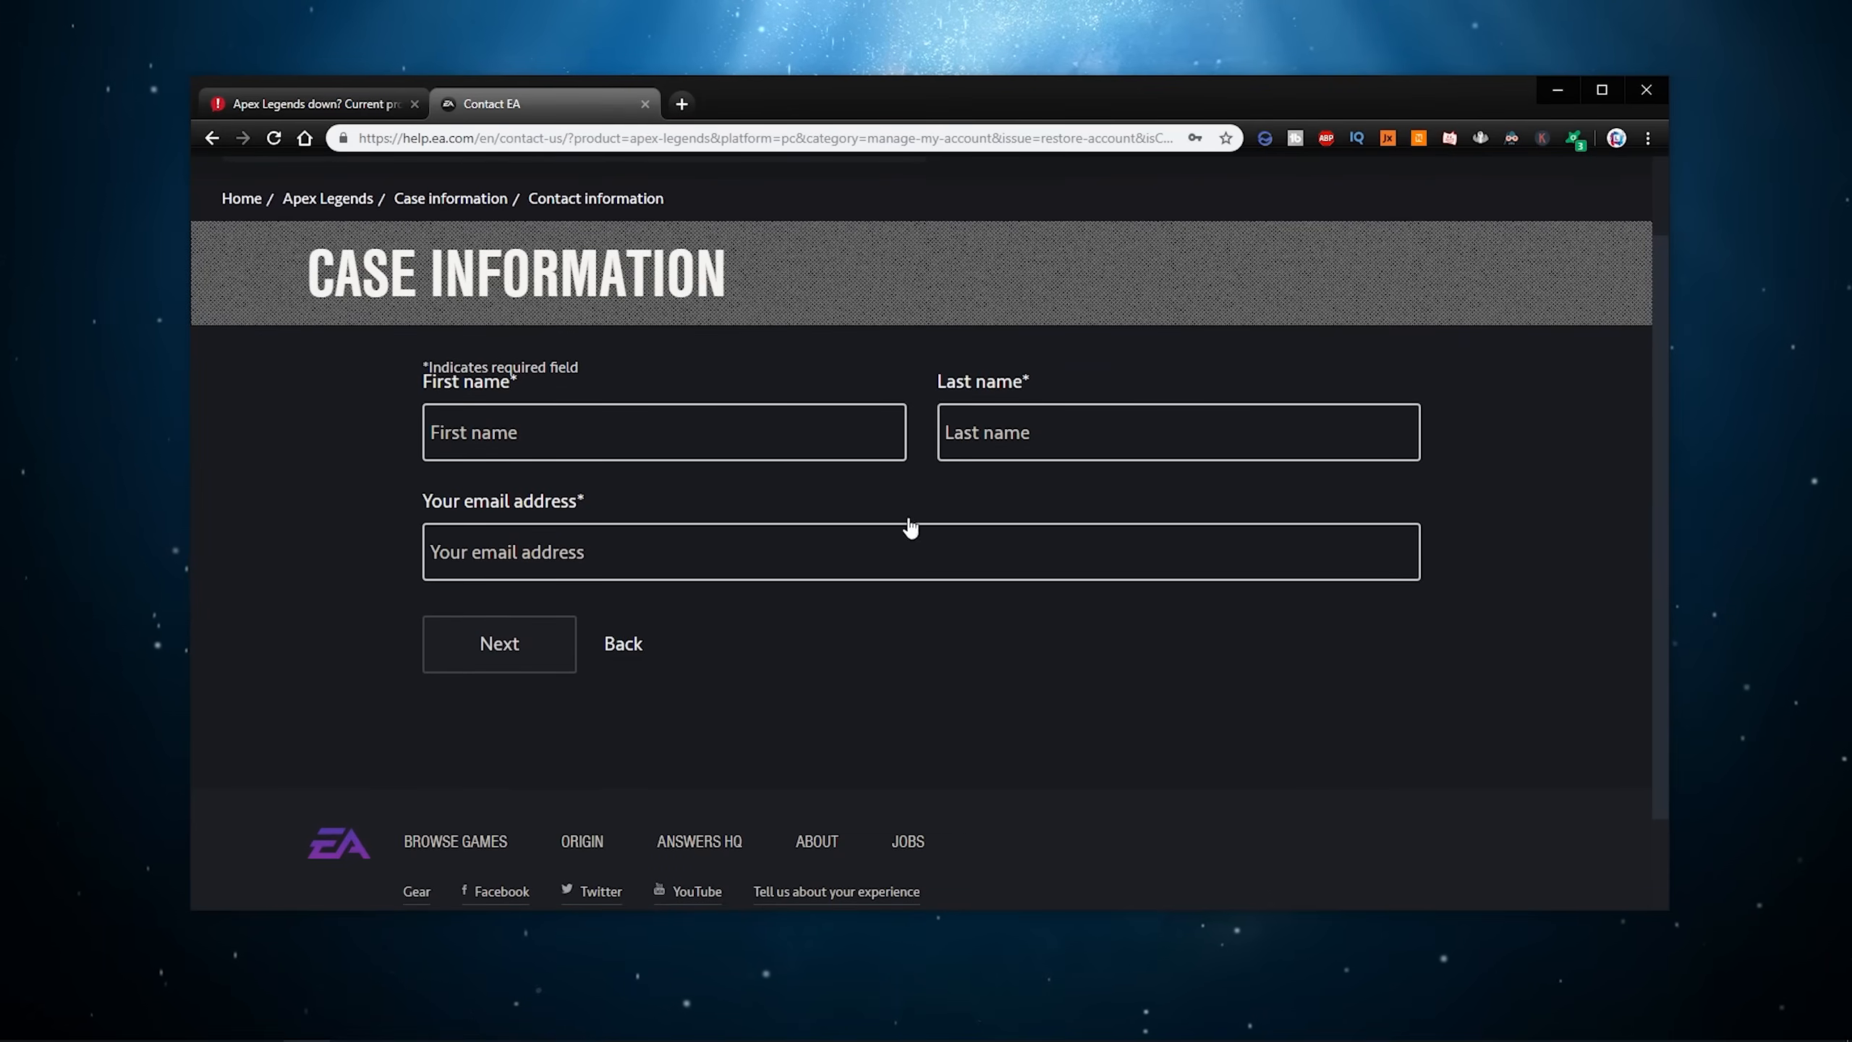
mouse_move(1413, 375)
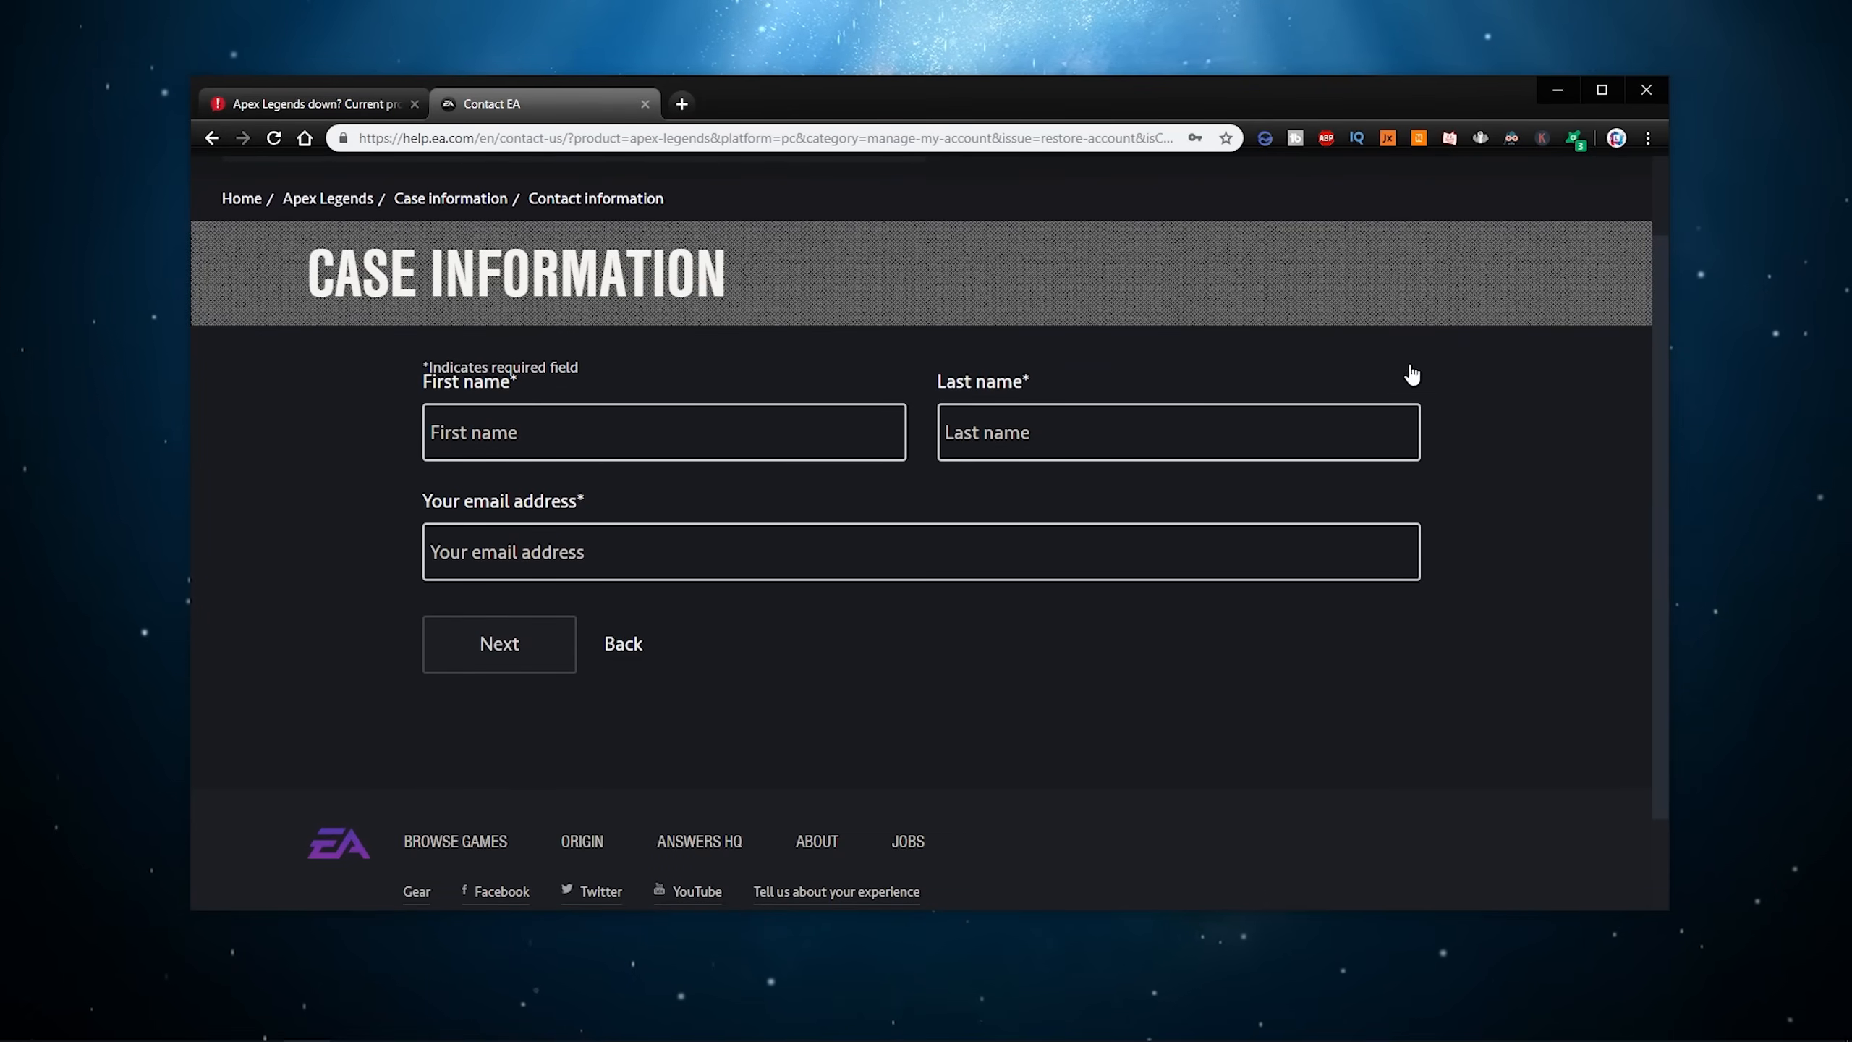